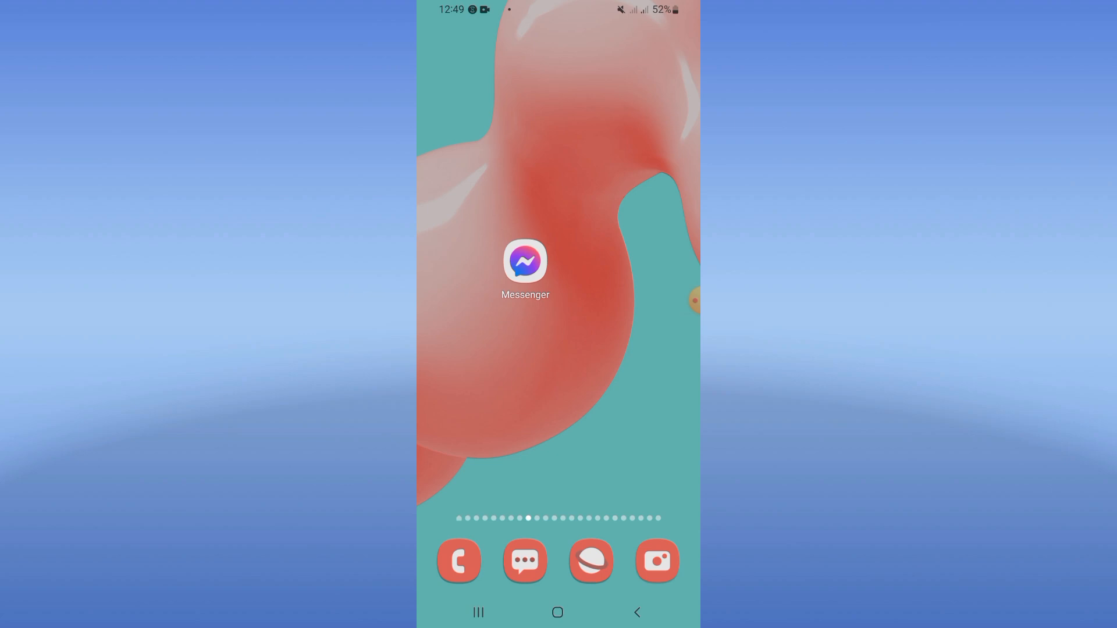
# Step: Open the app drawer showing installed apps like Settings, Camera and Play Store
pyautogui.scroll(3)
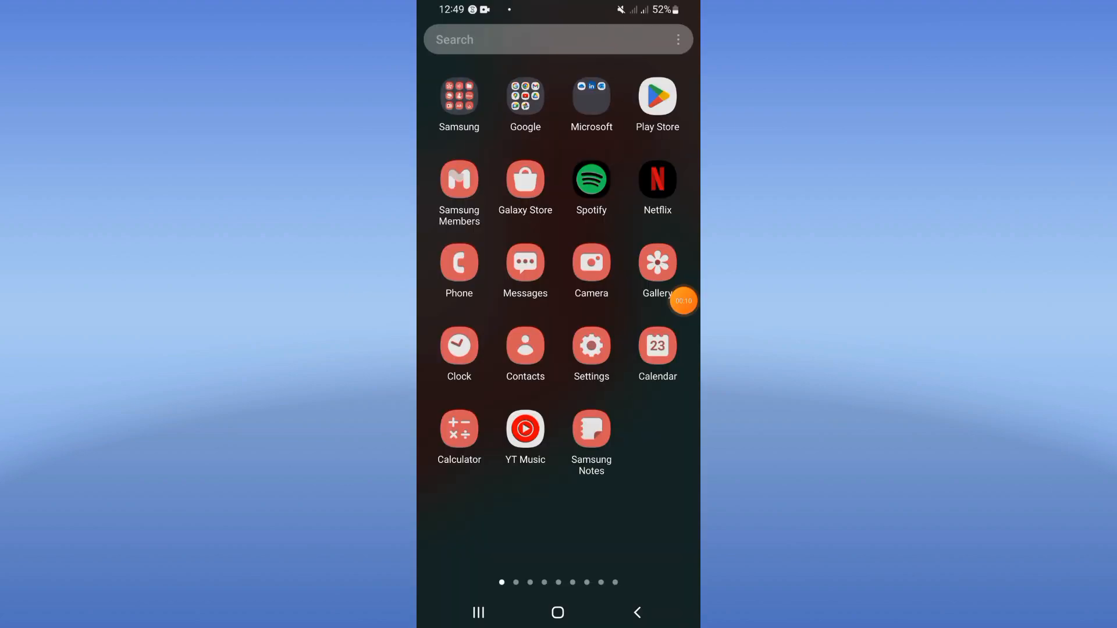
# Step: Search the apps list for 'mess' and open Messenger's App info page
pyautogui.click(591, 348)
pyautogui.write('m')
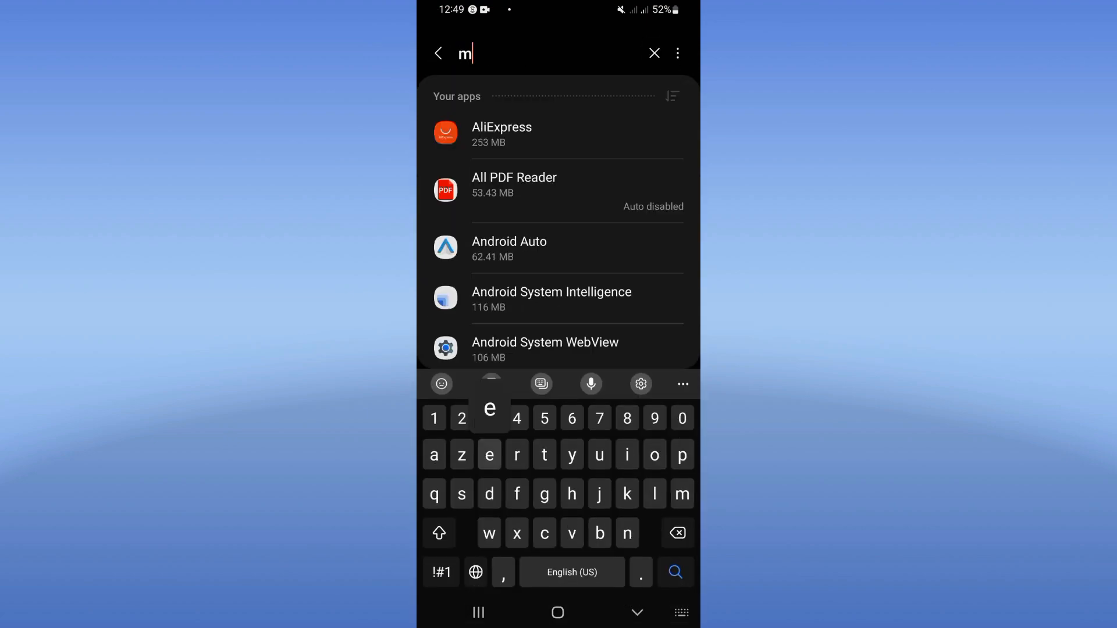
pyautogui.write('ess')
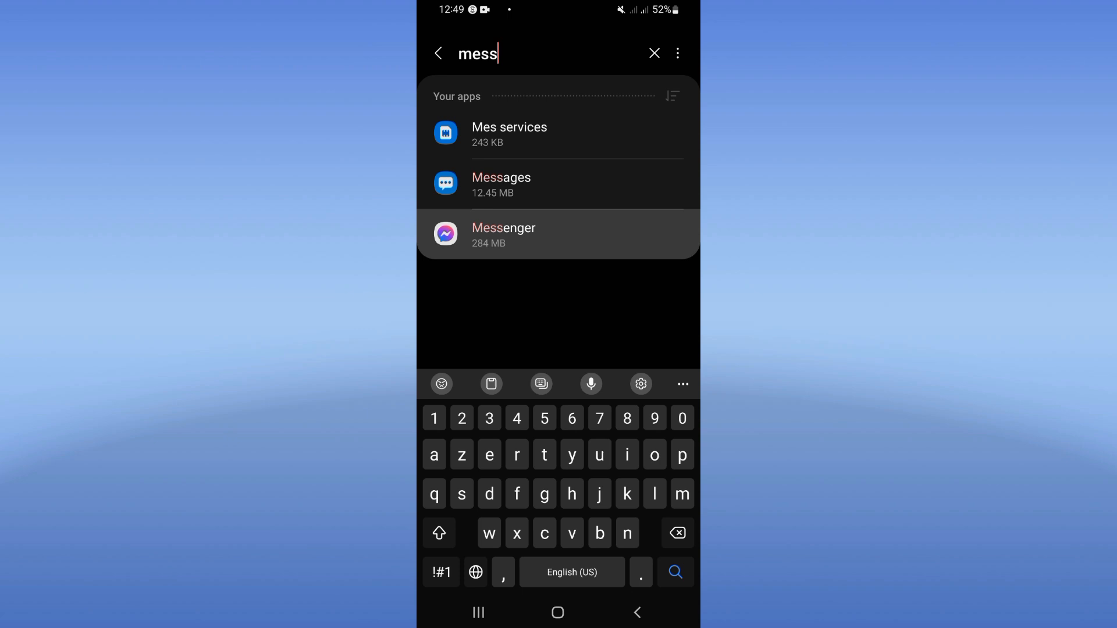
pyautogui.click(557, 235)
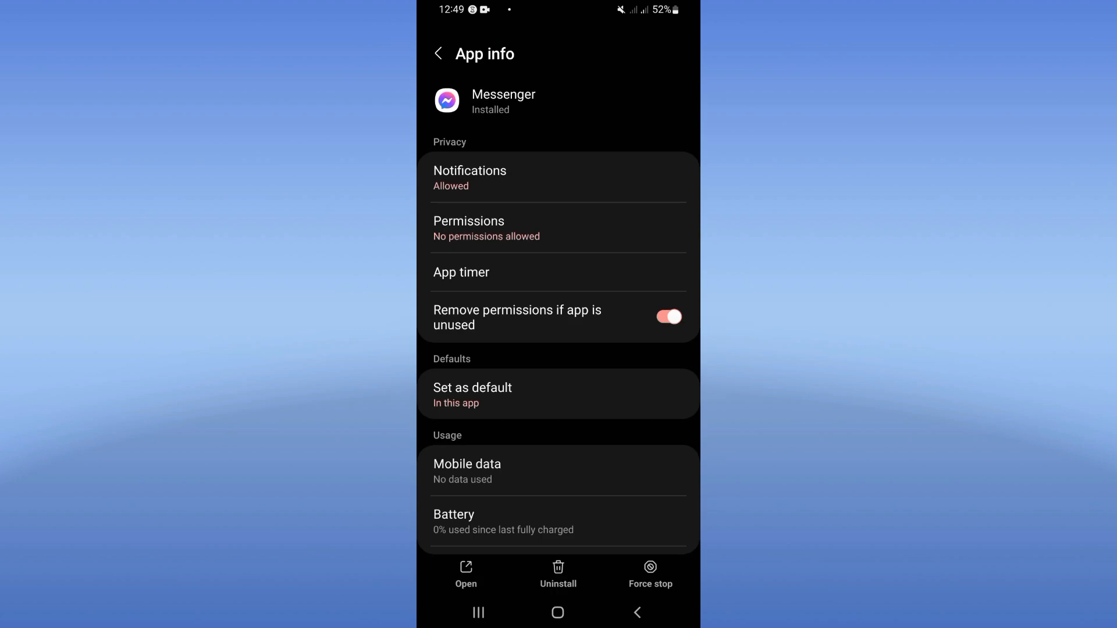
# Step: Toggle Airplane mode on then off in Quick Settings and return to the app drawer
pyautogui.scroll(-3)
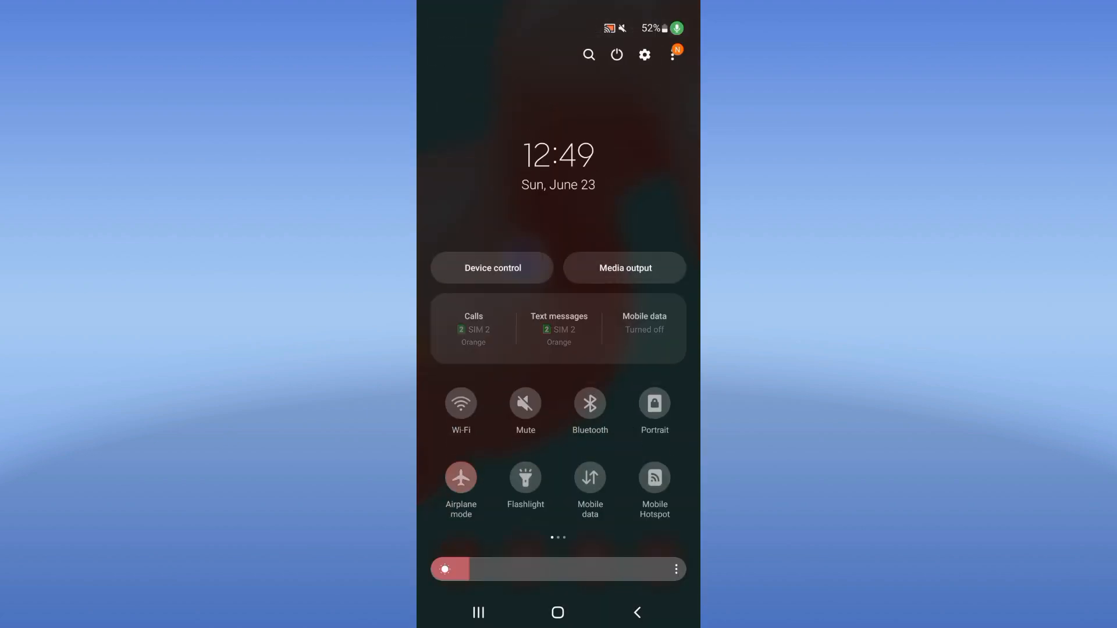
pyautogui.click(461, 478)
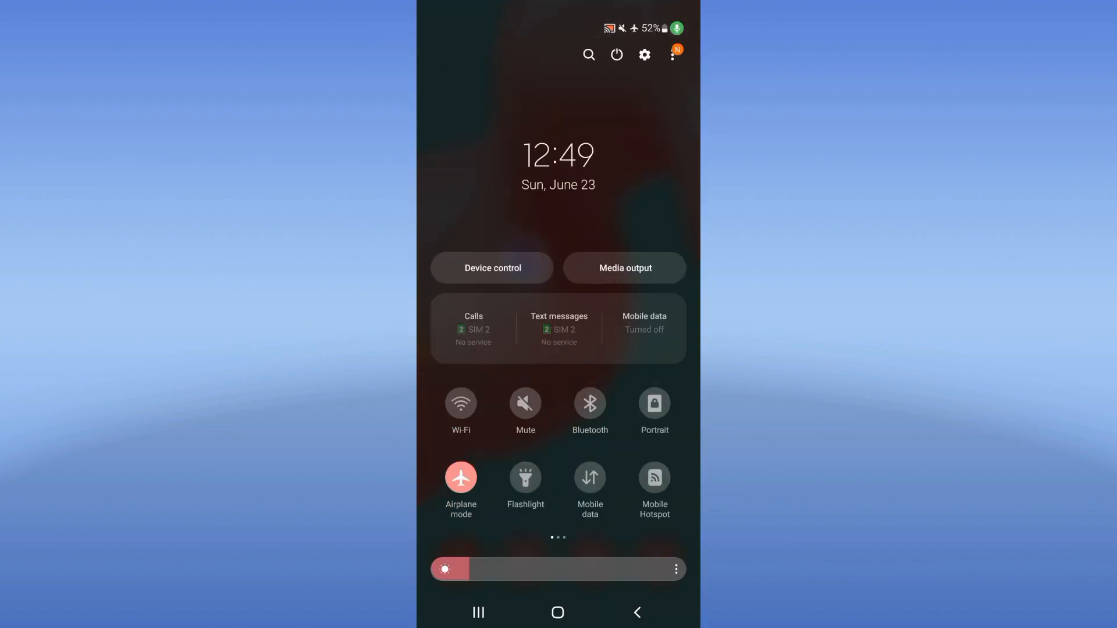
pyautogui.click(461, 477)
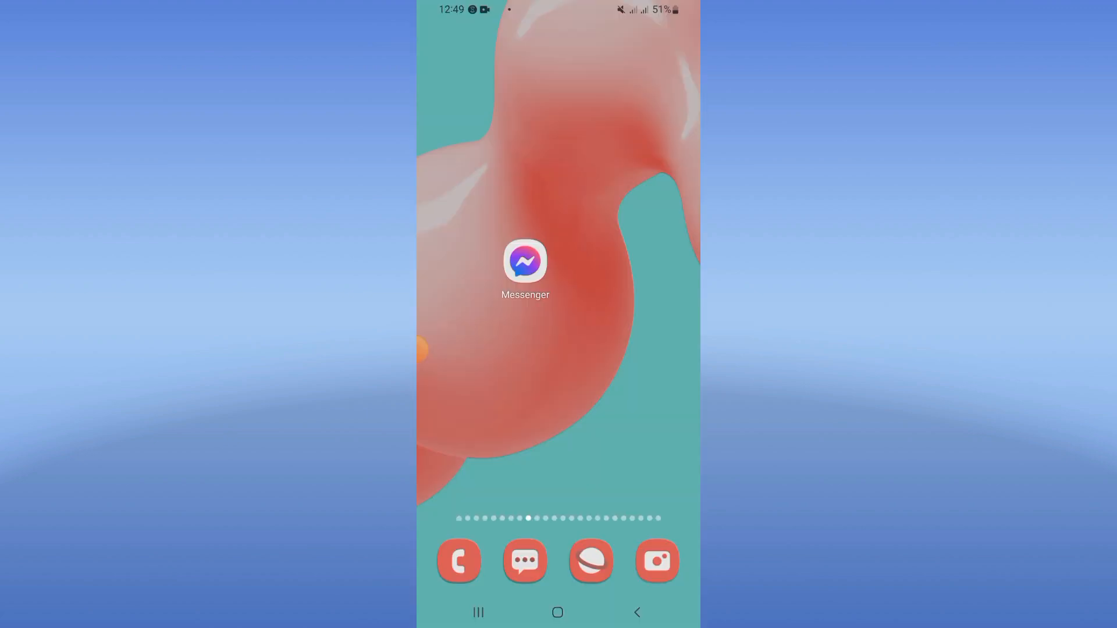
pyautogui.scroll(3)
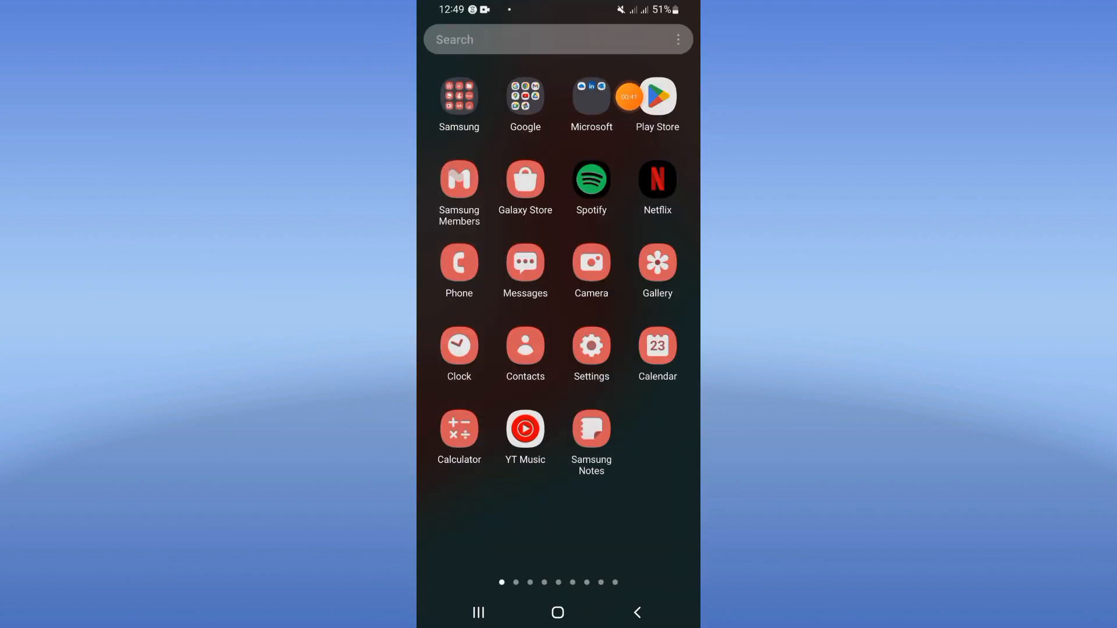